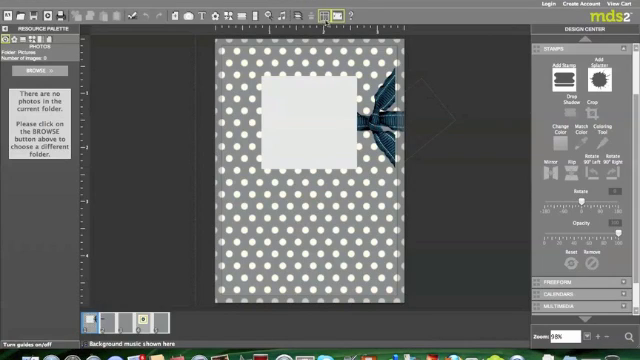
pyautogui.moveTo(332, 12)
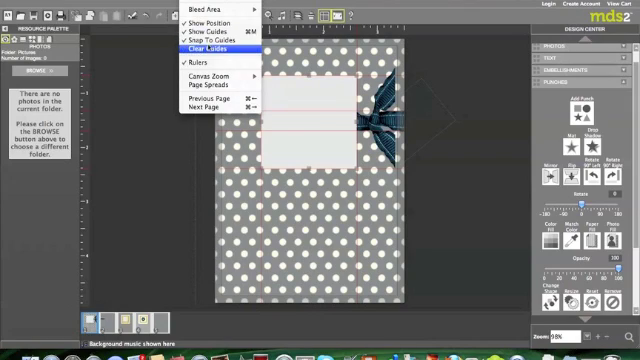
pyautogui.moveTo(210, 40)
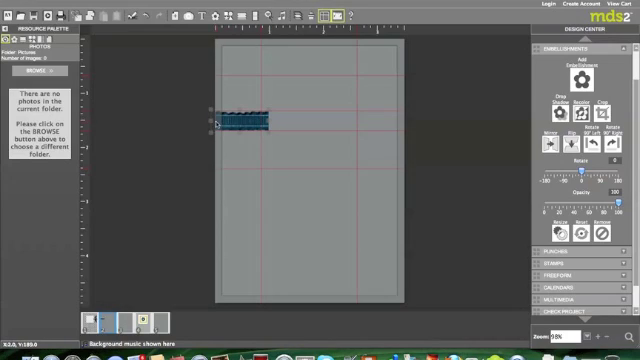
pyautogui.moveTo(332, 102)
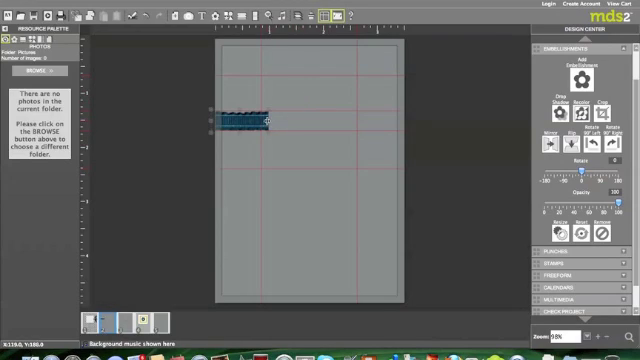
pyautogui.moveTo(276, 84)
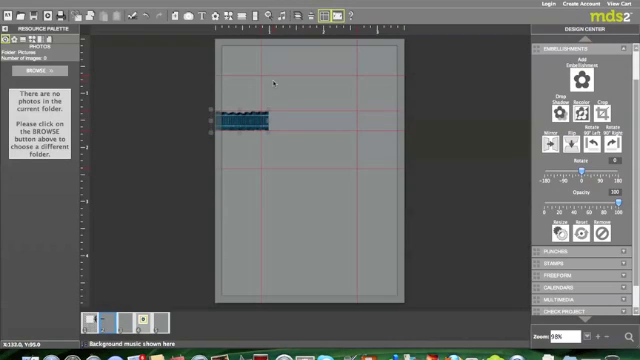
pyautogui.moveTo(284, 96)
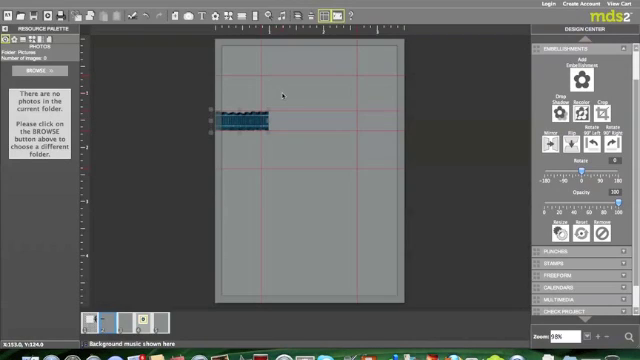
pyautogui.moveTo(170, 118)
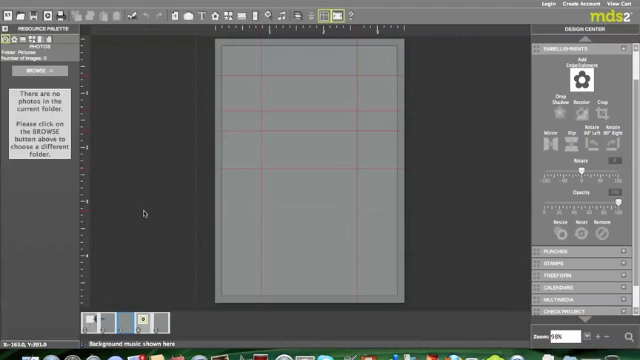
pyautogui.moveTo(312, 128)
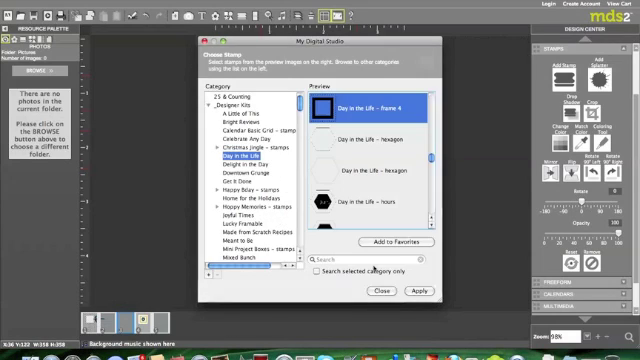
pyautogui.moveTo(376, 292)
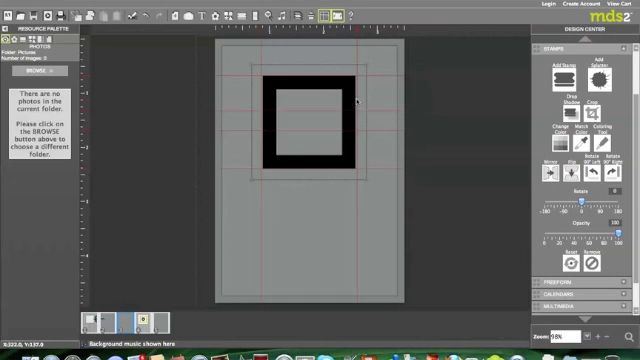
pyautogui.moveTo(262, 140)
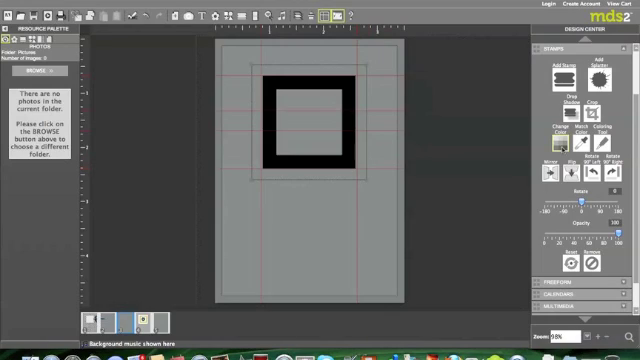
# - Confirm the black square frame shape and place it near the top of the page
pyautogui.click(560, 120)
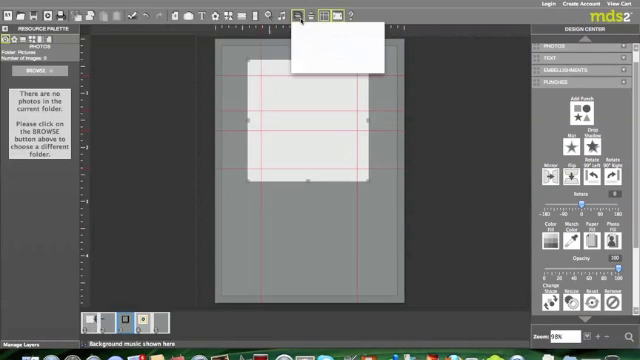
# - Insert a white card stock layer sized to sit just inside the page edges
pyautogui.click(300, 12)
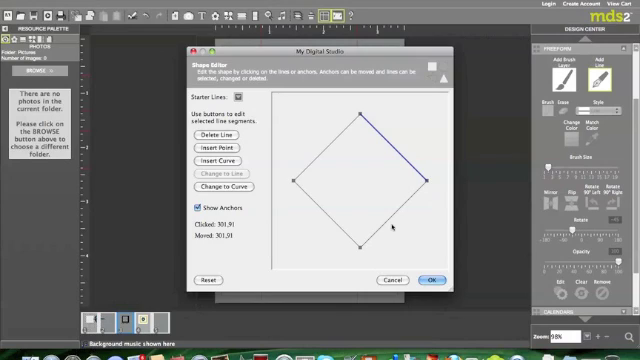
# - Confirm the four-point square freeform path so it appears as an outline on the page
pyautogui.click(432, 278)
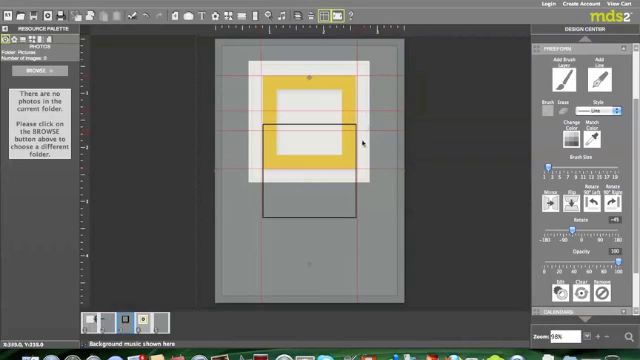
pyautogui.moveTo(308, 264)
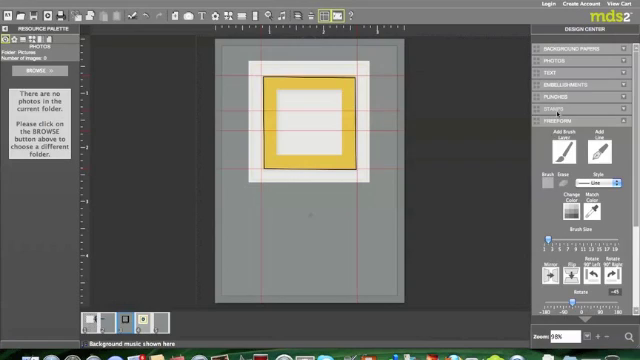
# - Add "You are my friend." text along the square line and choose a handwritten script font
pyautogui.click(572, 72)
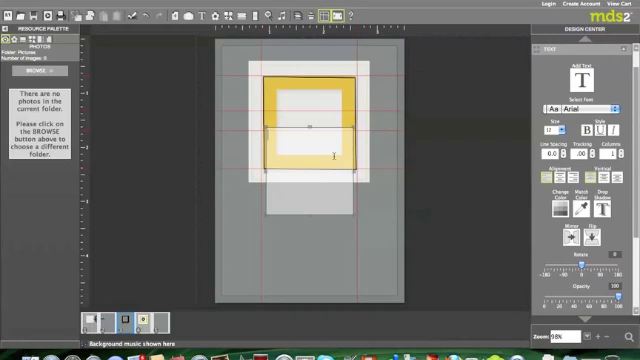
pyautogui.write('You are my friend')
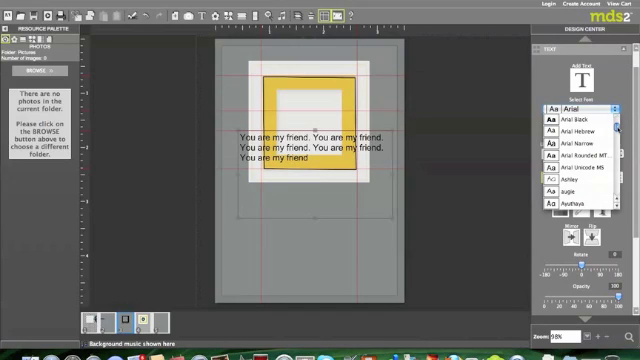
pyautogui.scroll(-3)
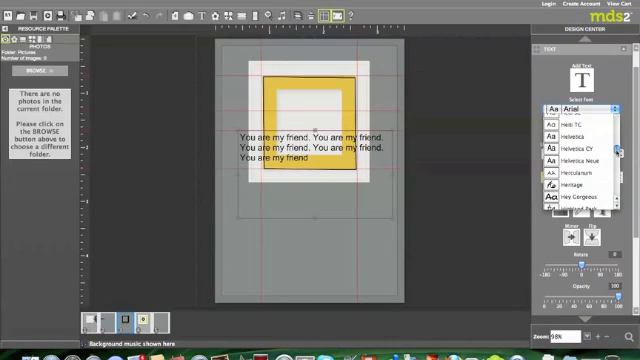
pyautogui.scroll(-3)
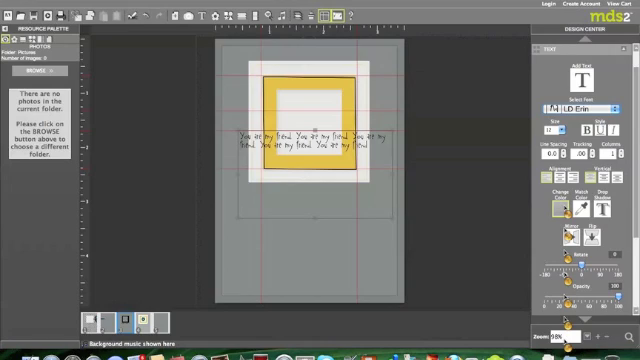
# - Set the attached text colour to gray
pyautogui.click(554, 196)
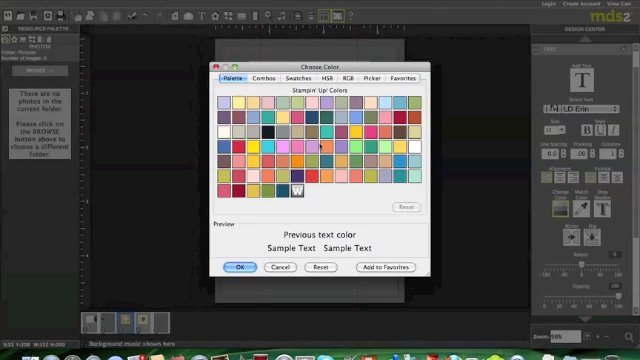
pyautogui.click(240, 268)
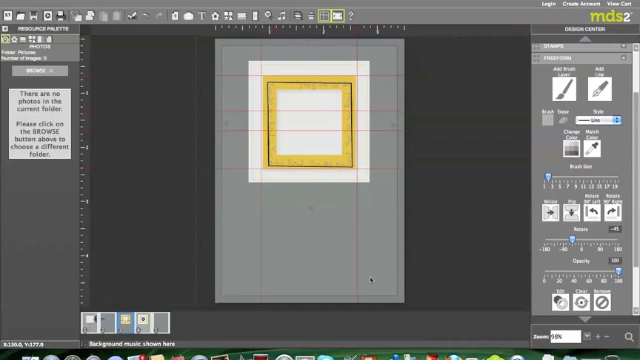
pyautogui.moveTo(356, 230)
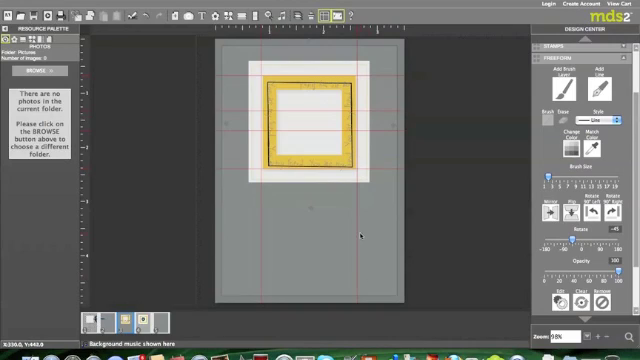